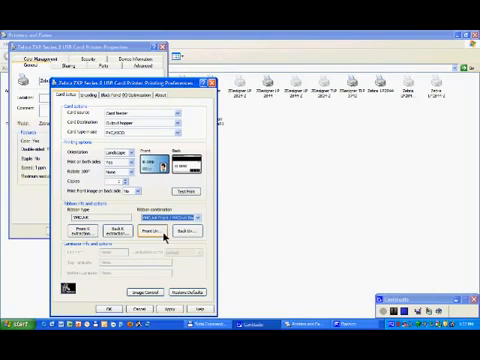
{"action": "mouse_move", "coordinate": [164, 236]}
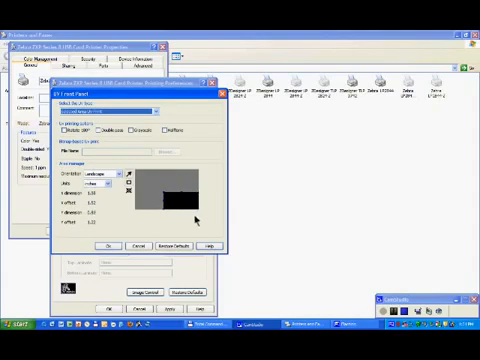
{"action": "mouse_move", "coordinate": [198, 212]}
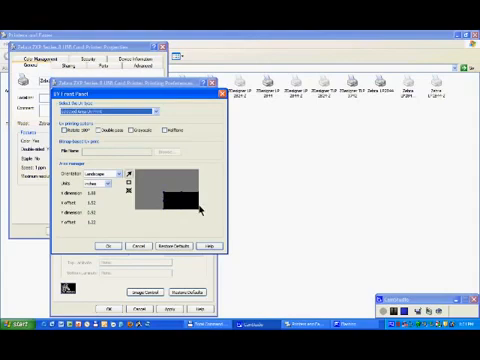
{"action": "mouse_move", "coordinate": [200, 210]}
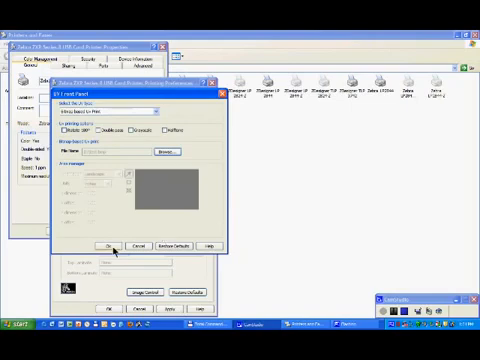
{"action": "mouse_move", "coordinate": [292, 170]}
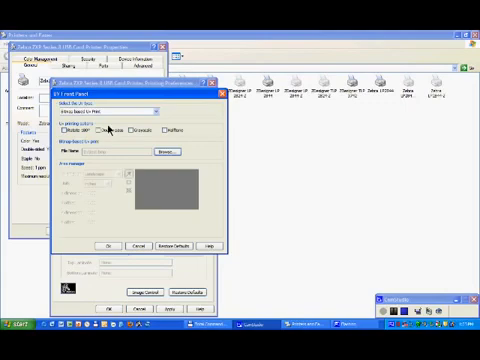
{"action": "mouse_move", "coordinate": [128, 152]}
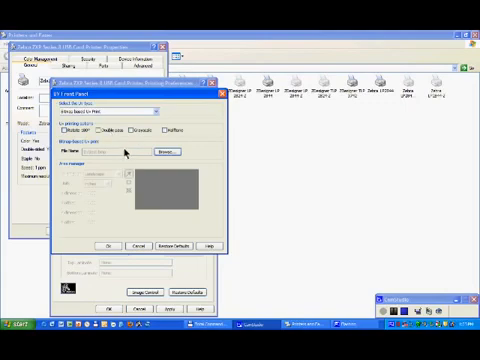